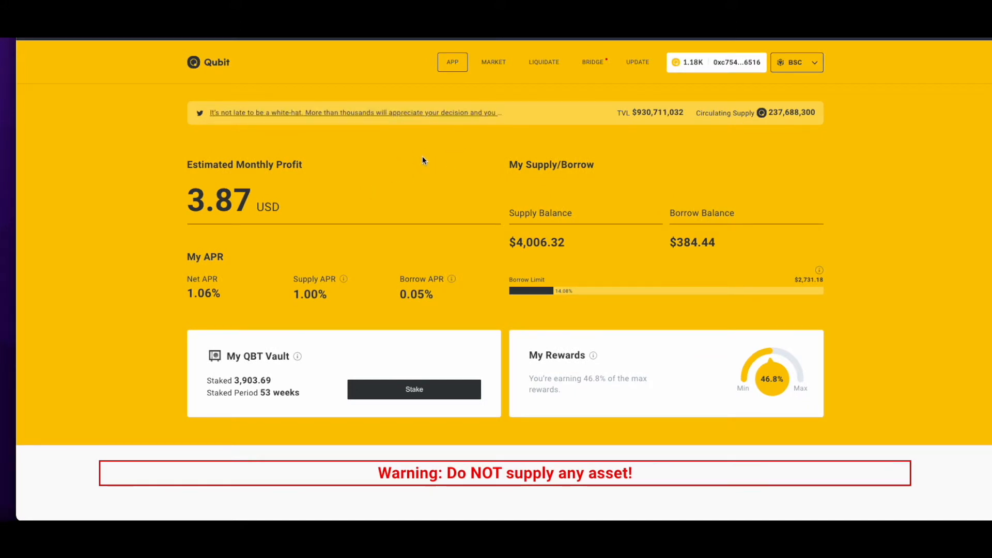
mouse_move(335, 121)
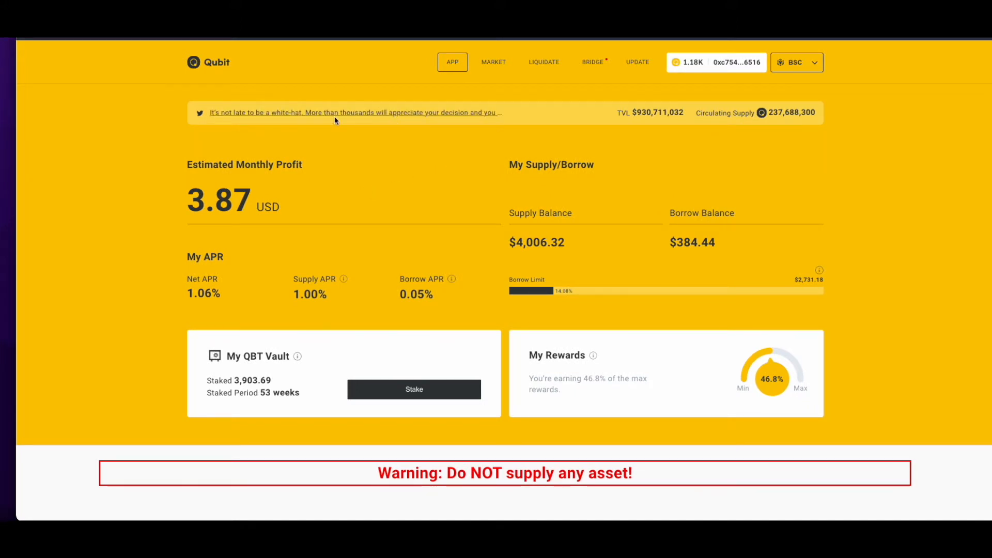
Review the dashboard and highlight the word 'Tornado' in the exploiter-funds tweet
scroll("down", 3)
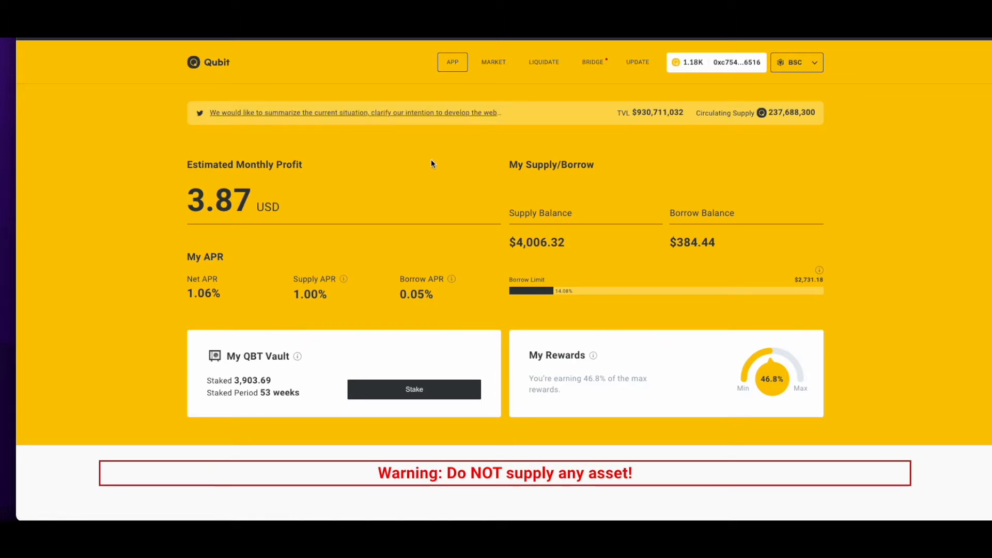
scroll("down", 3)
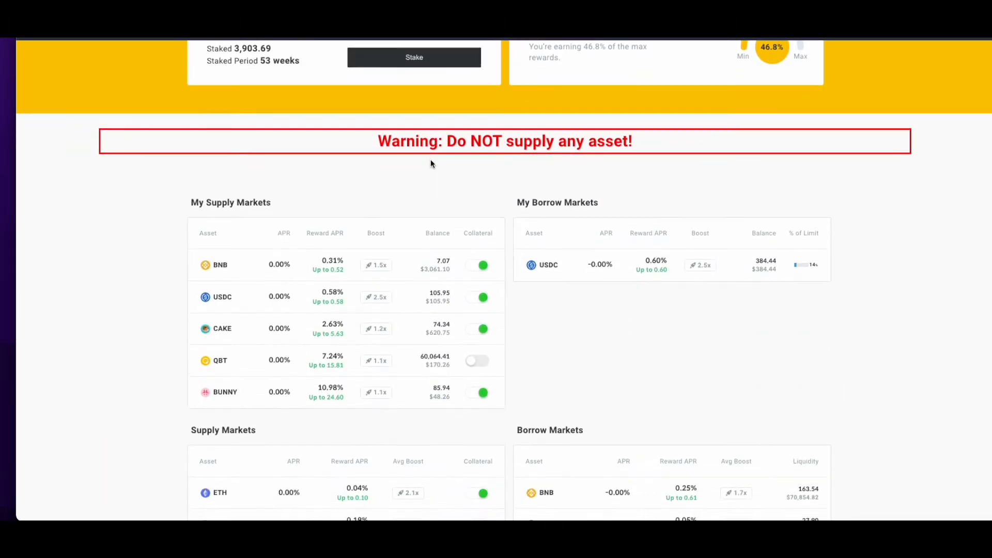
scroll("down", 3)
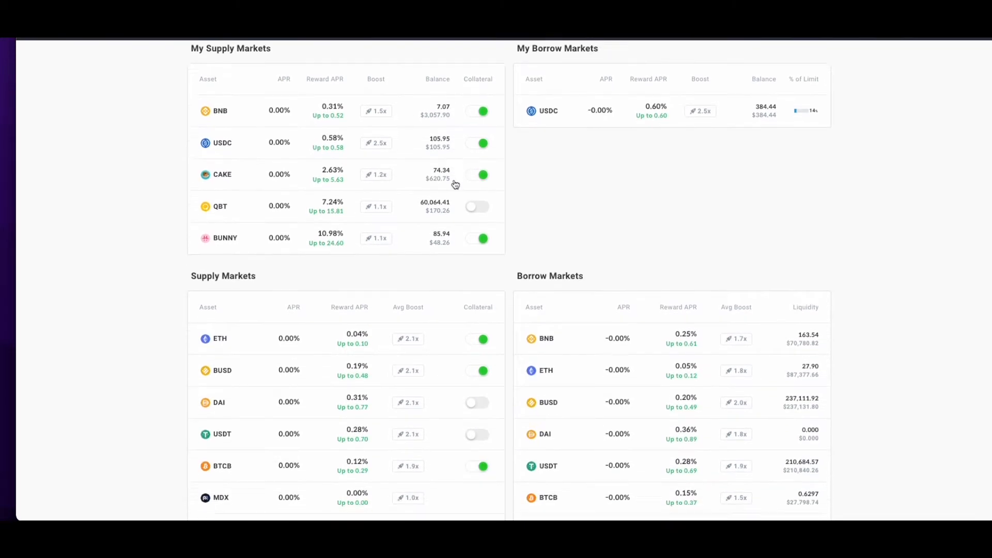
scroll("down", 3)
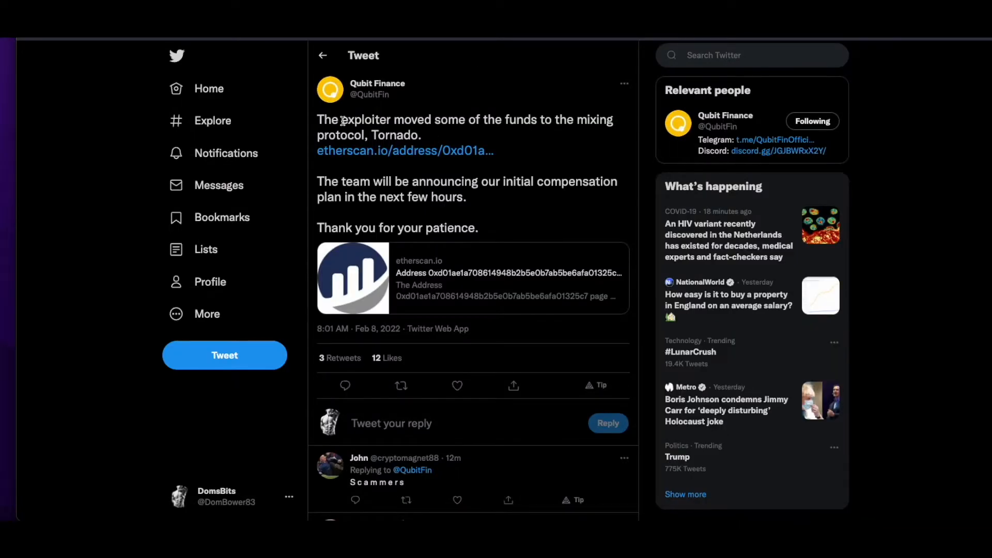
double_click(366, 120)
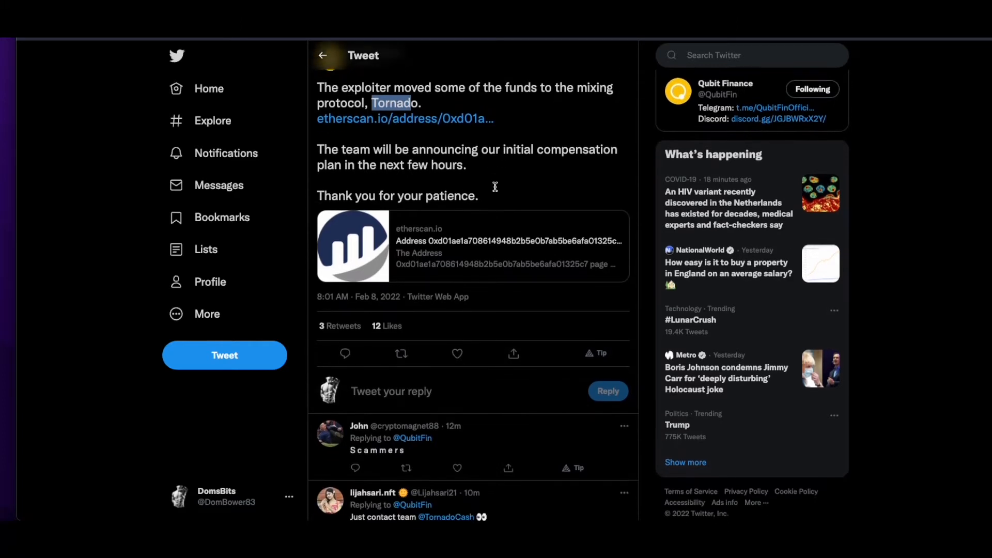
scroll("down", 3)
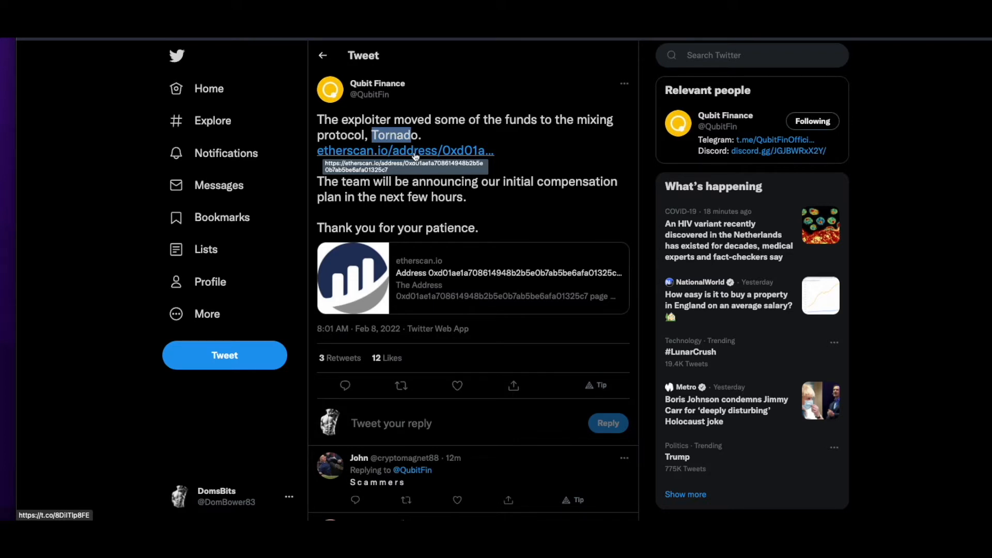
mouse_move(414, 156)
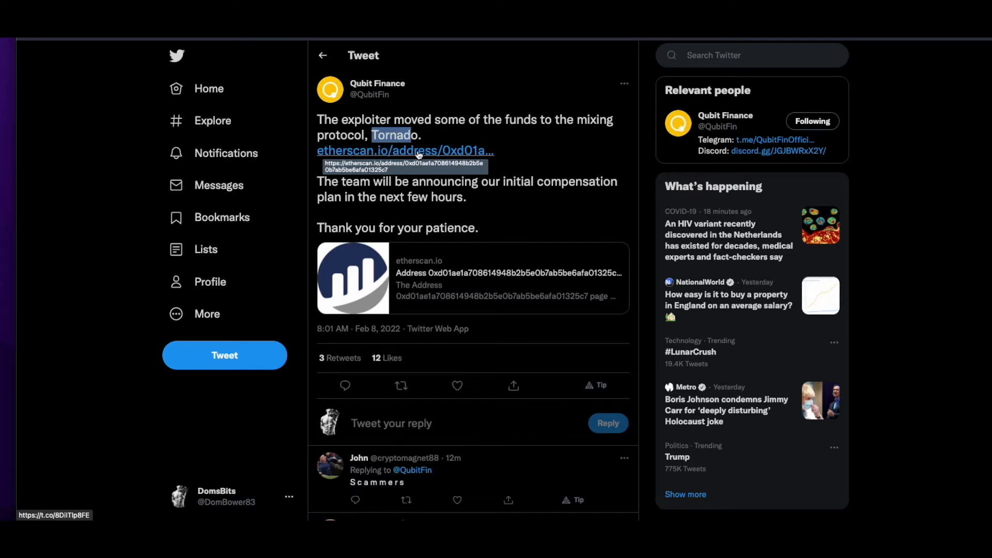
mouse_move(545, 134)
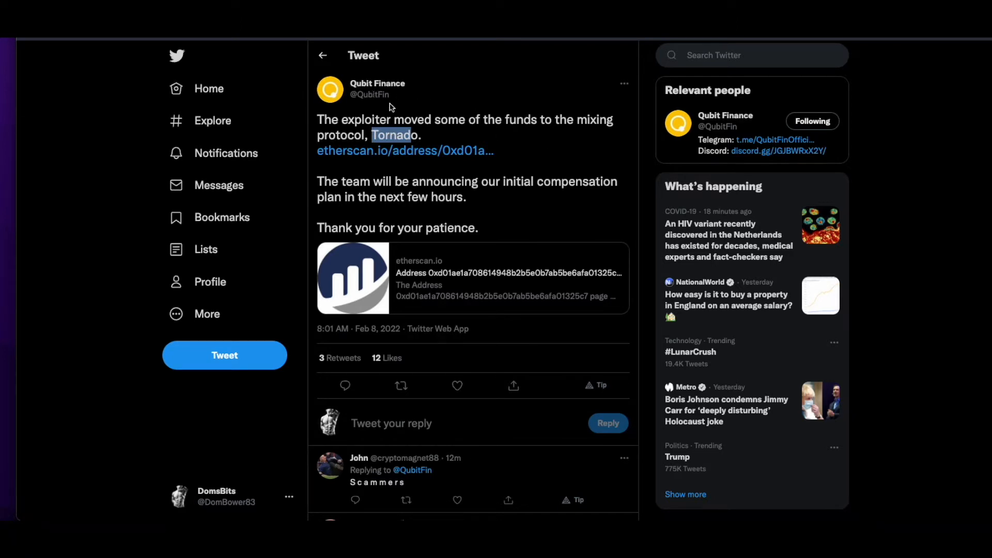
mouse_move(498, 98)
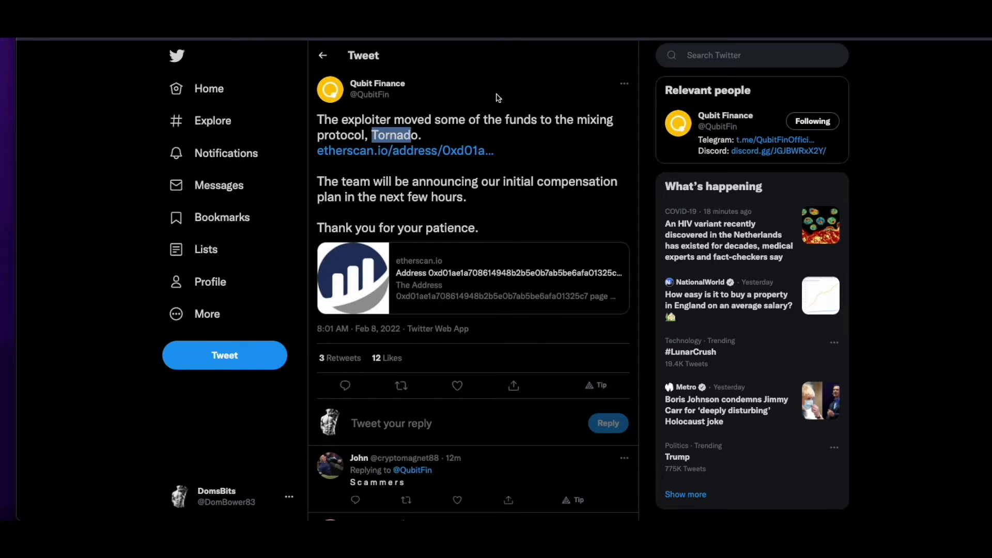
mouse_move(526, 134)
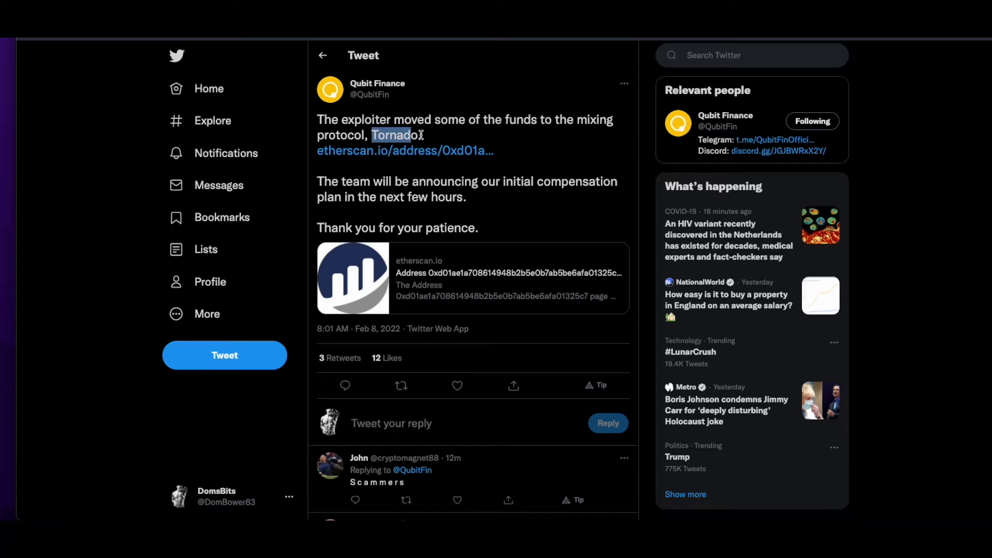
mouse_move(515, 154)
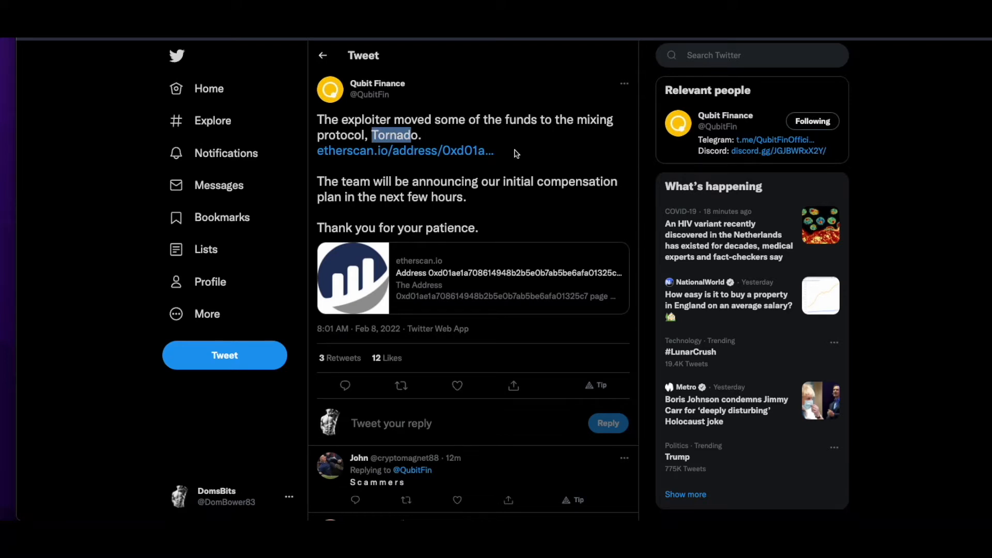
mouse_move(480, 196)
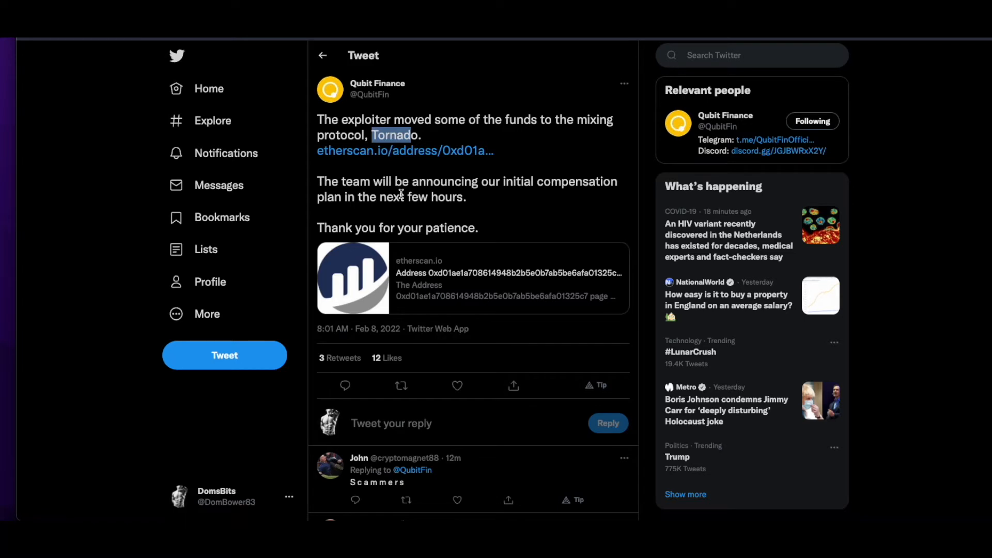
Scroll through the supply and borrow markets, then view the connected wallet address on BscScan
scroll("down", 3)
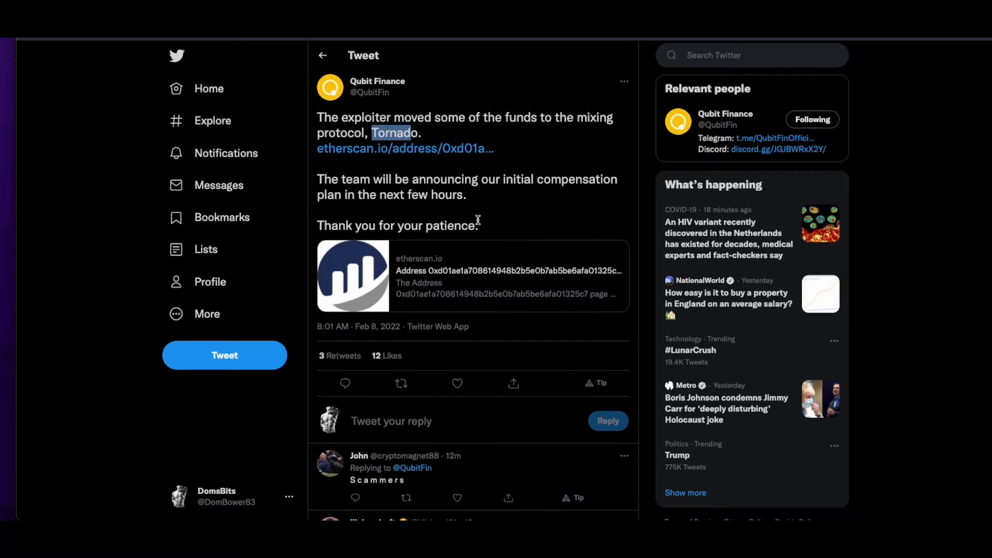
scroll("down", 3)
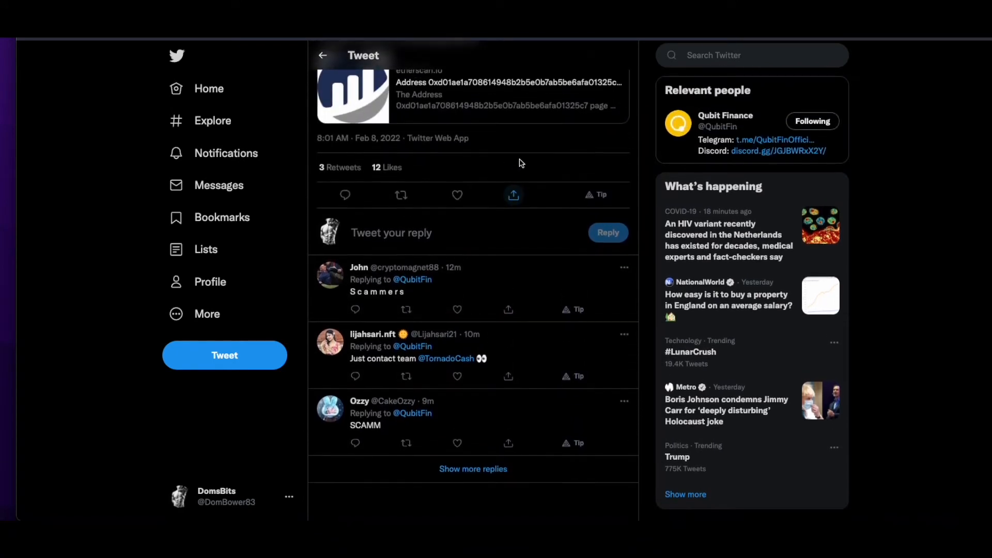
scroll("up", 3)
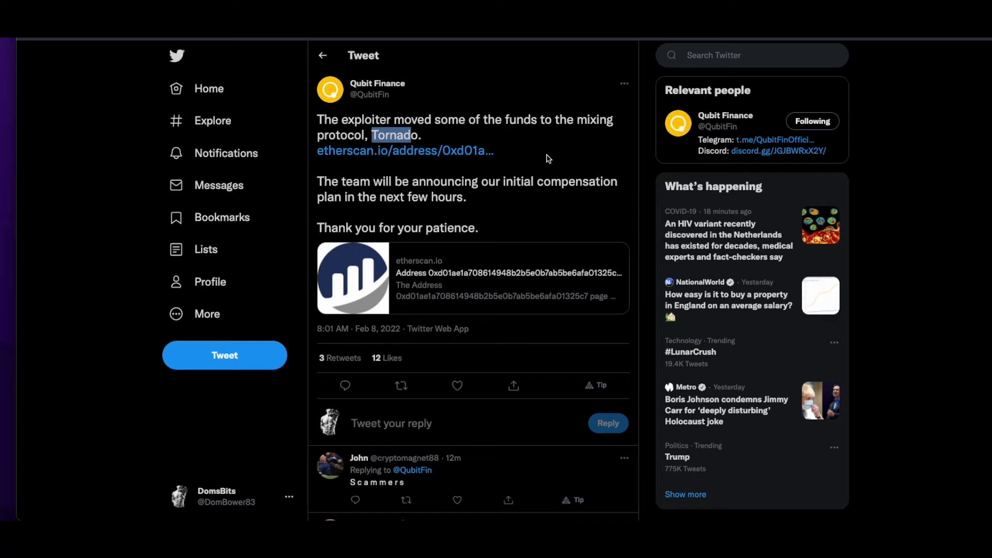
mouse_move(488, 86)
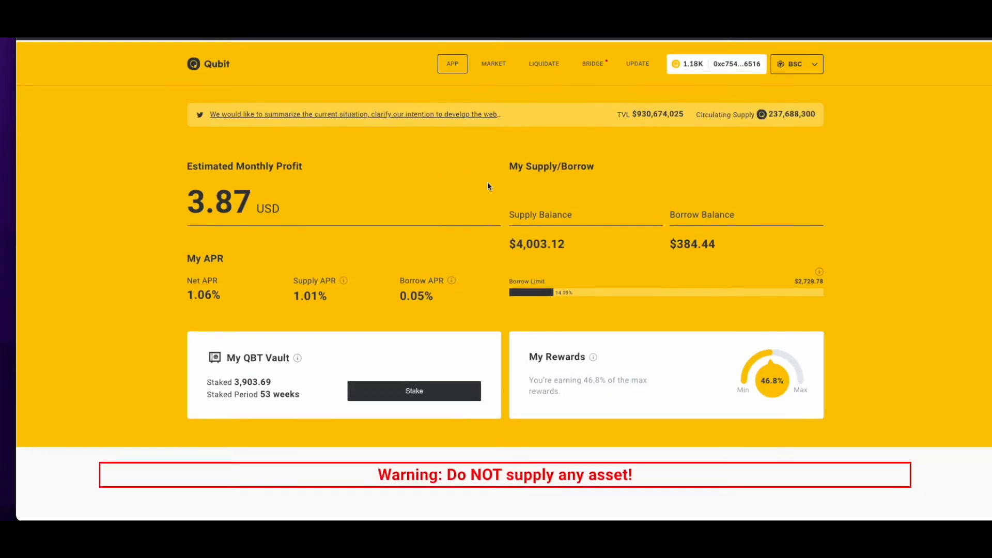
scroll("down", 3)
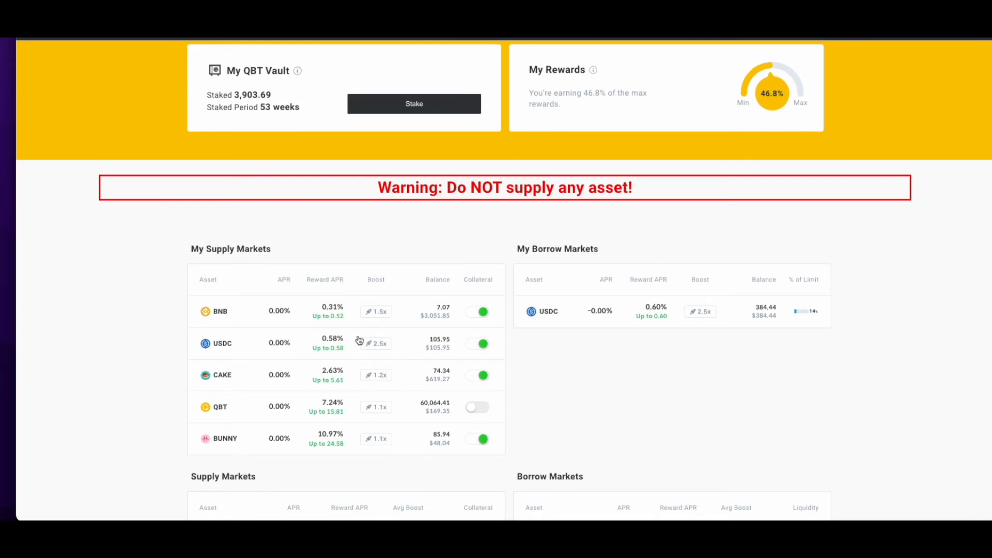
scroll("down", 3)
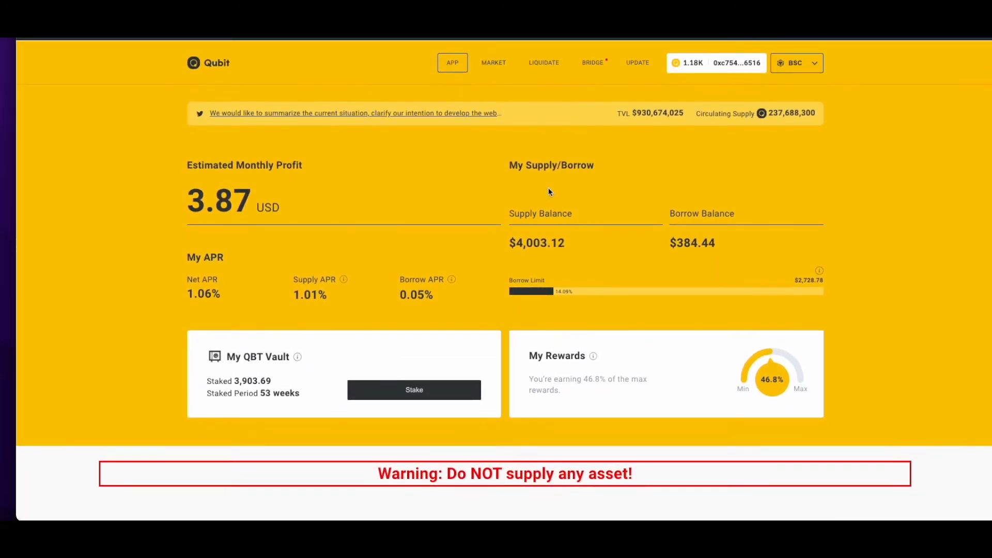
scroll("down", 3)
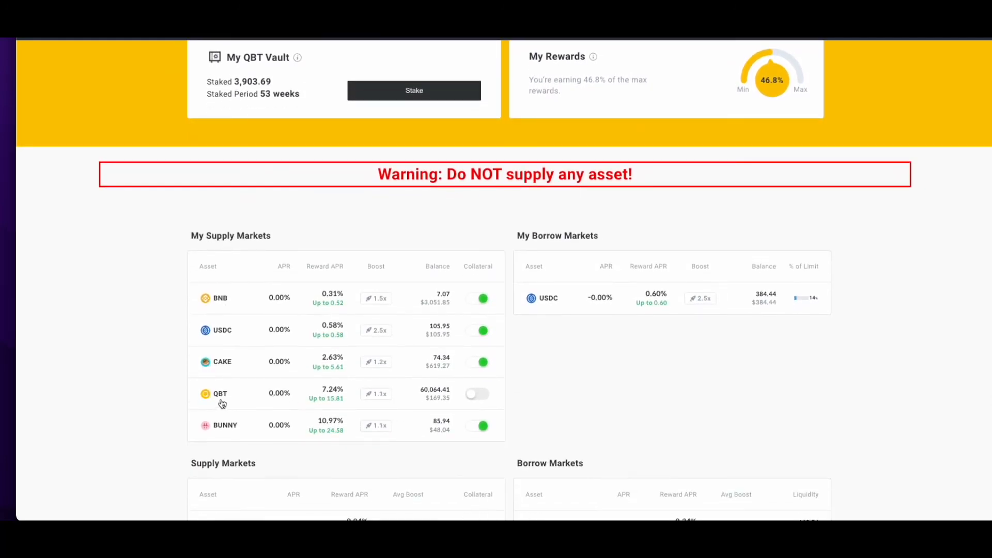
mouse_move(422, 409)
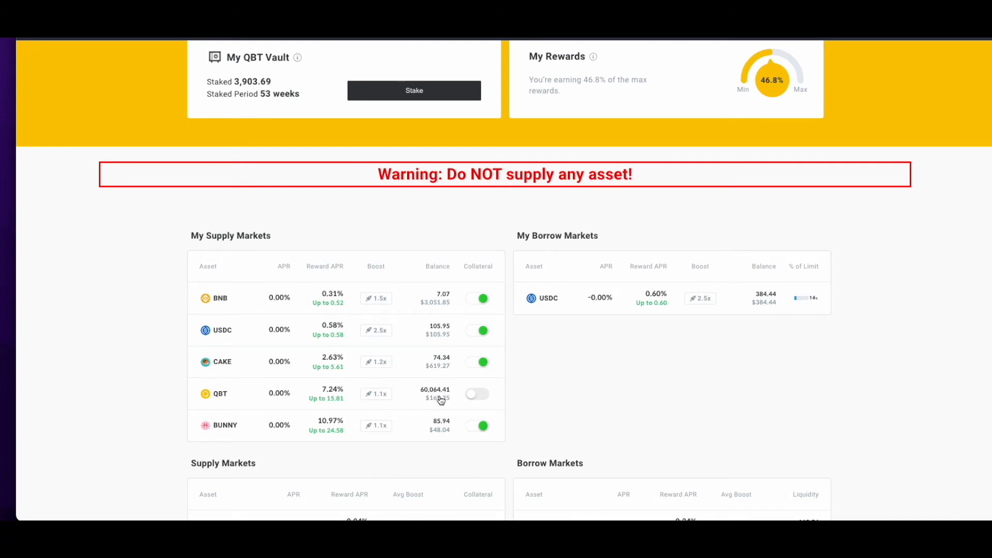
mouse_move(389, 403)
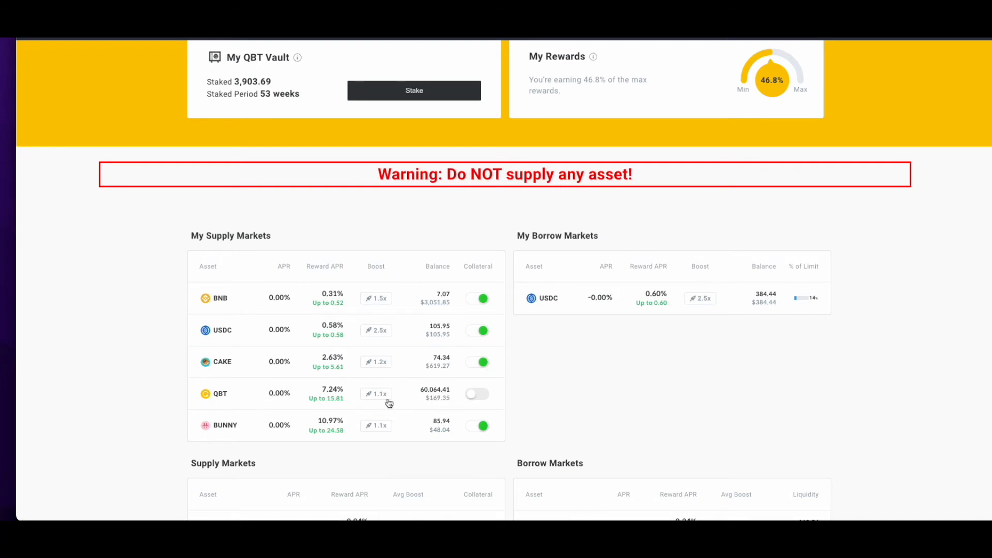
mouse_move(449, 399)
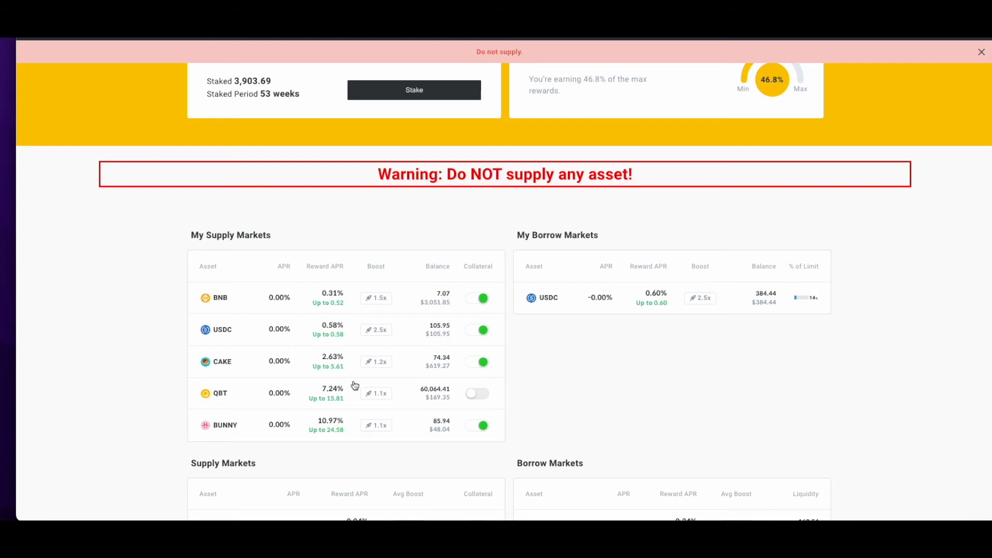
mouse_move(396, 399)
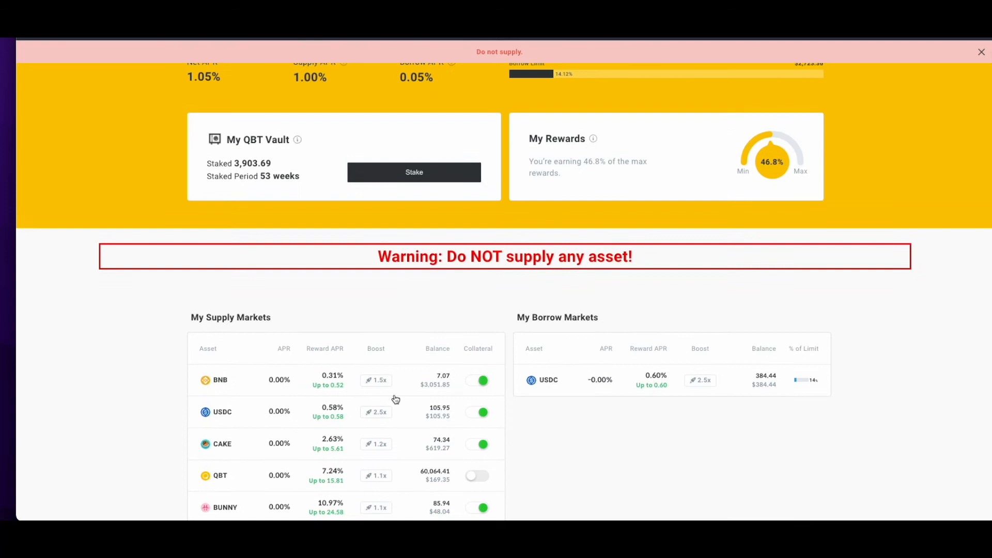
scroll("up", 3)
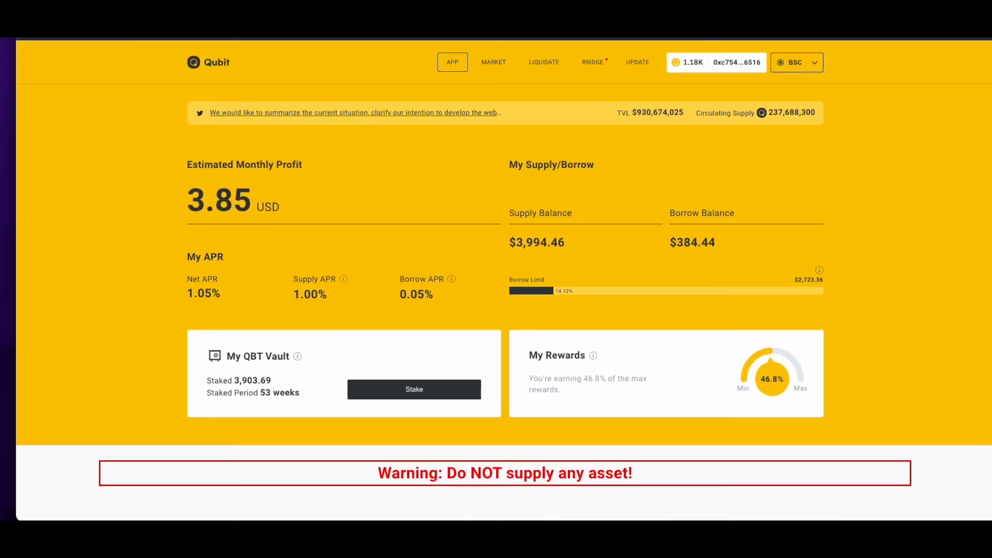
left_click(715, 62)
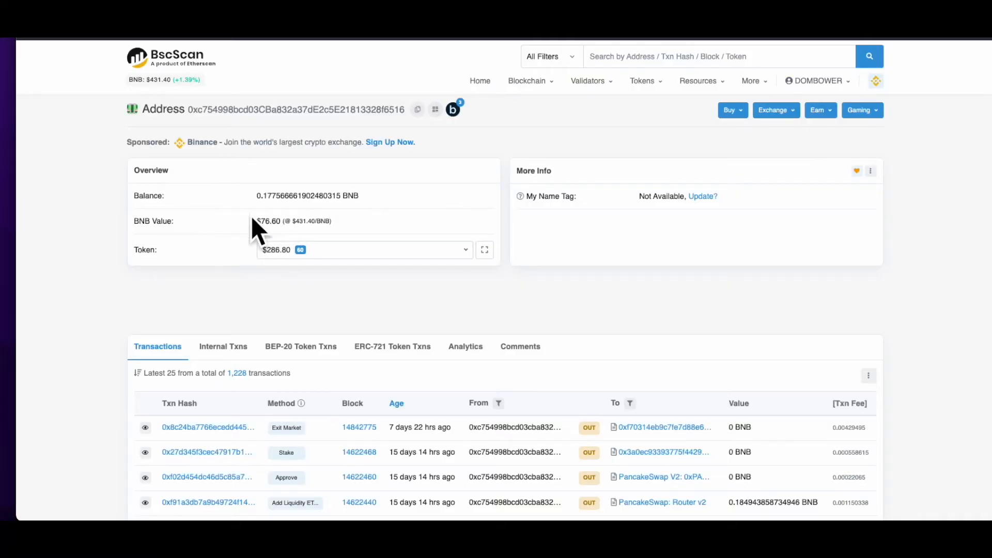
mouse_move(361, 272)
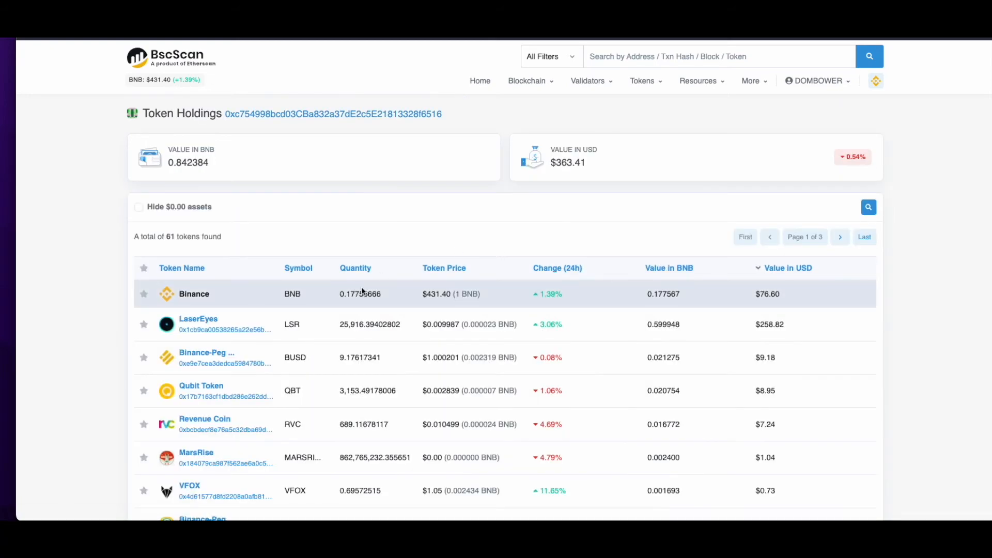
Show all 61 wallet tokens (about $363, many flagged spam) on a single holdings page
scroll("down", 3)
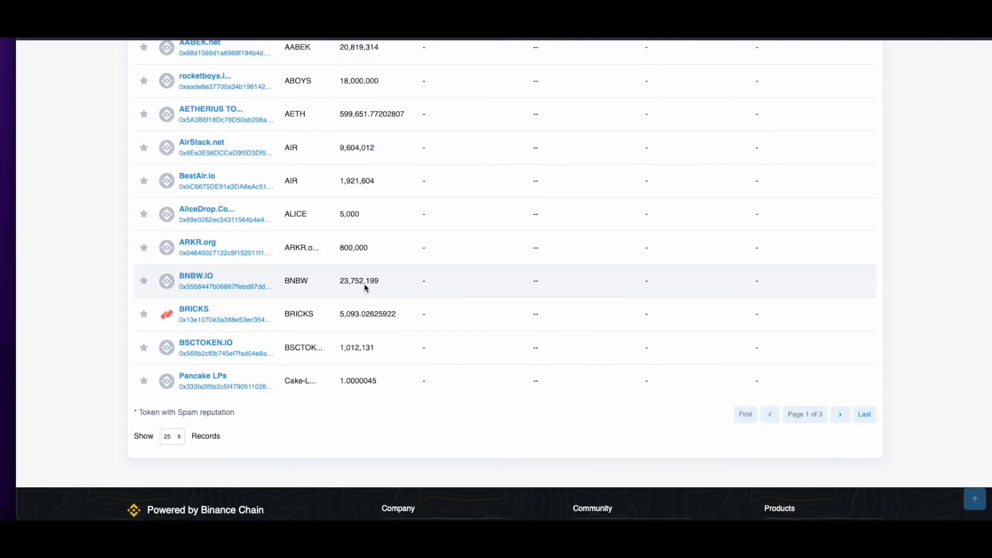
left_click(170, 436)
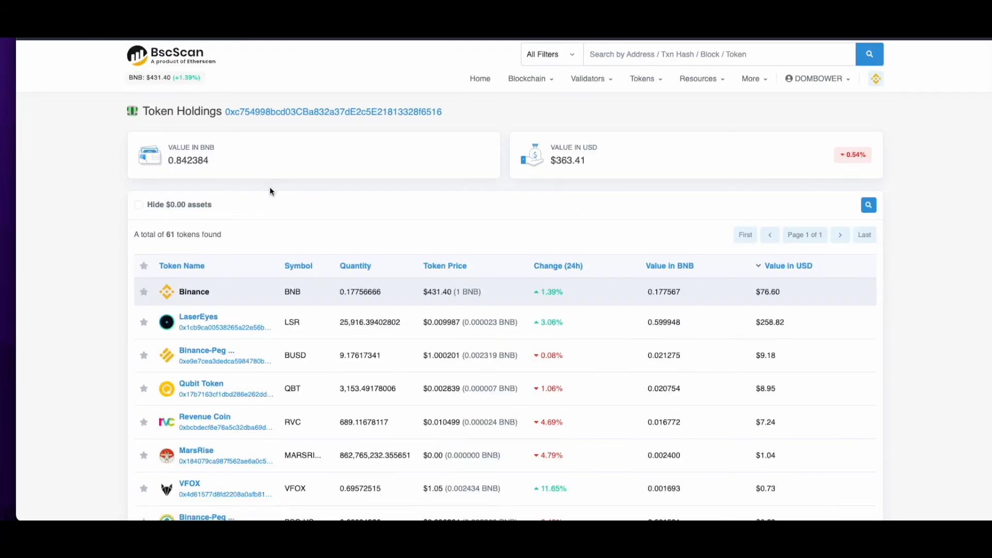
scroll("down", 3)
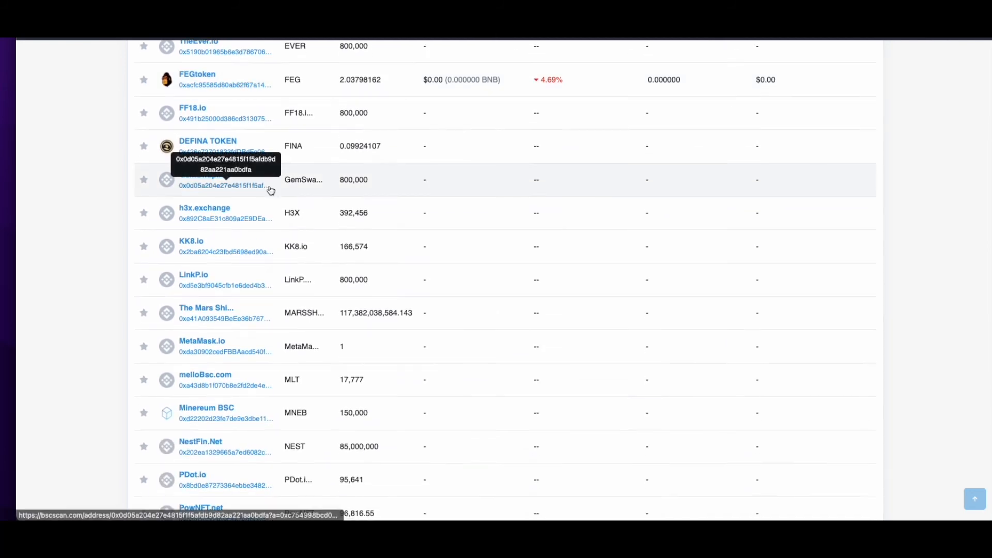
Find the Qubit qToken rows and view the qBNB page showing 6.76 qBNB worth $0.00
scroll("down", 3)
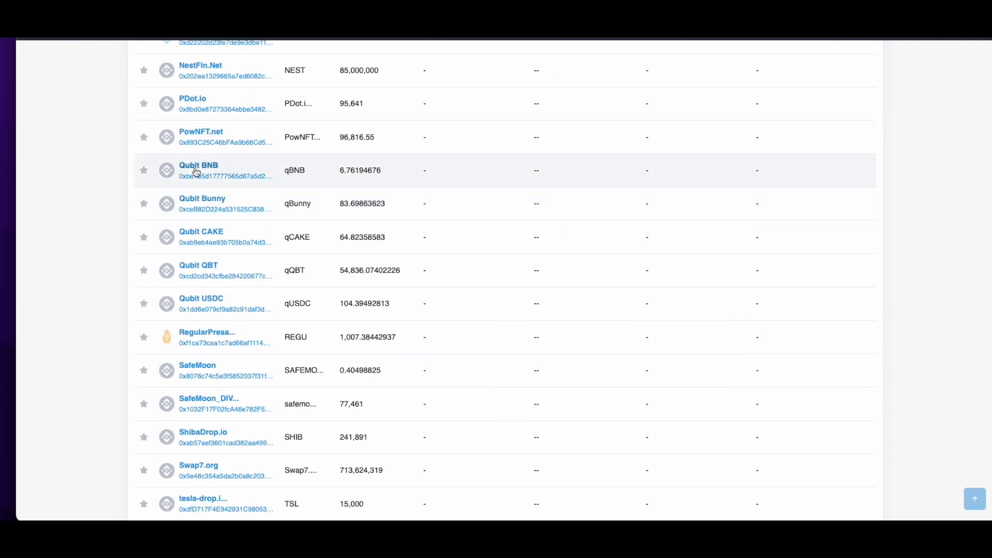
mouse_move(340, 173)
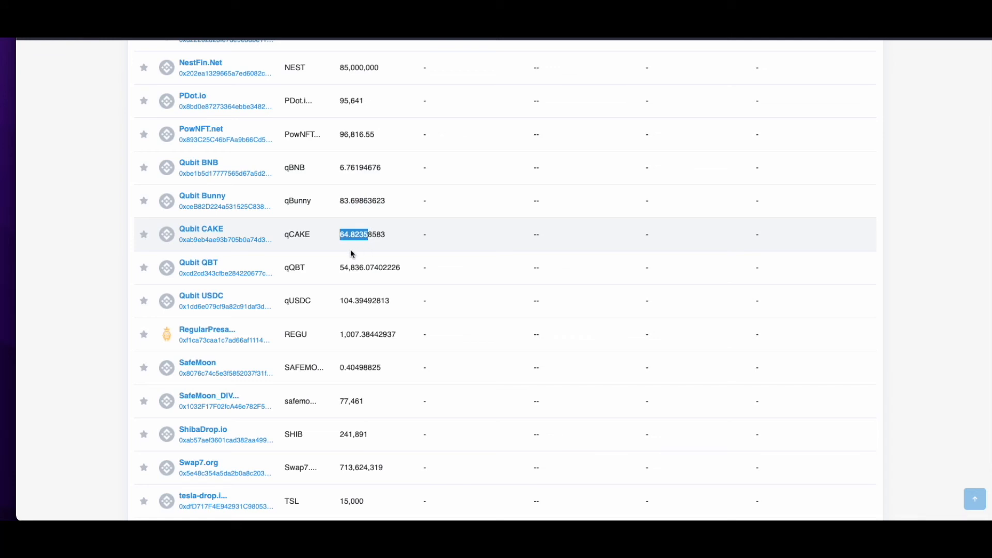
mouse_move(285, 268)
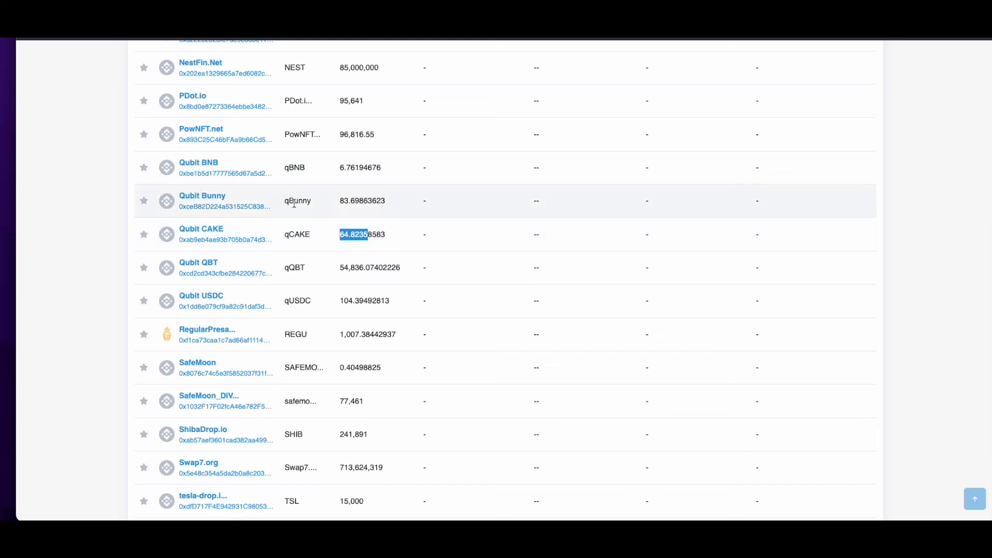
mouse_move(224, 173)
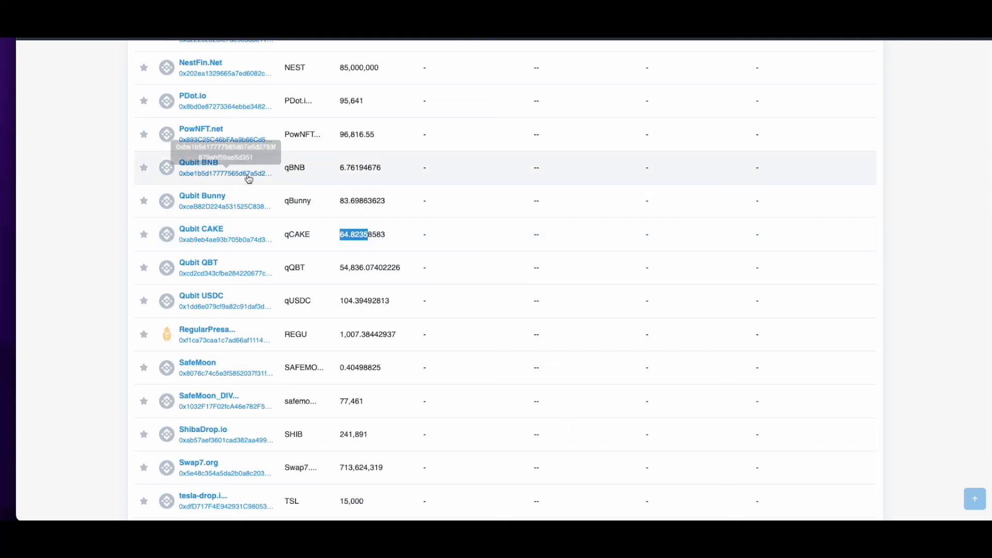
mouse_move(319, 168)
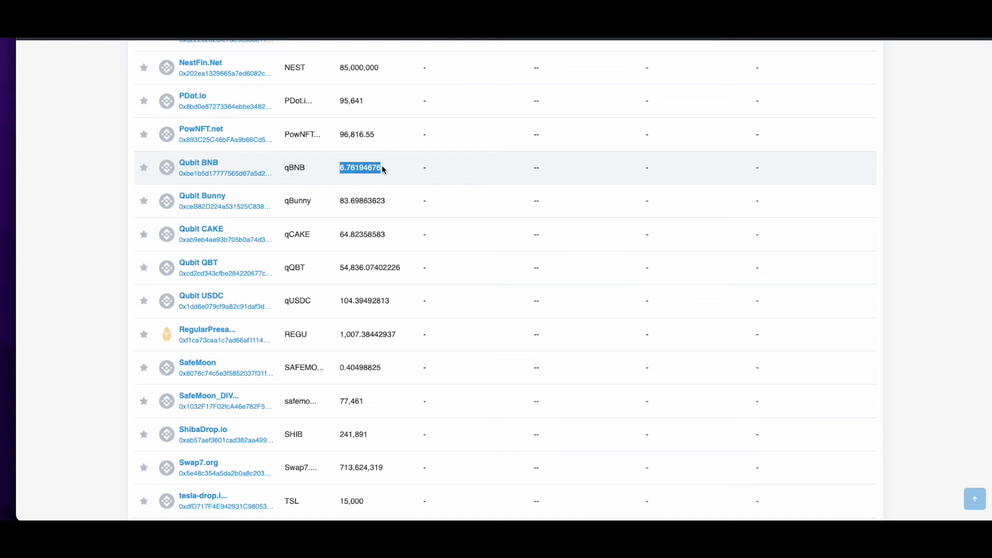
mouse_move(273, 185)
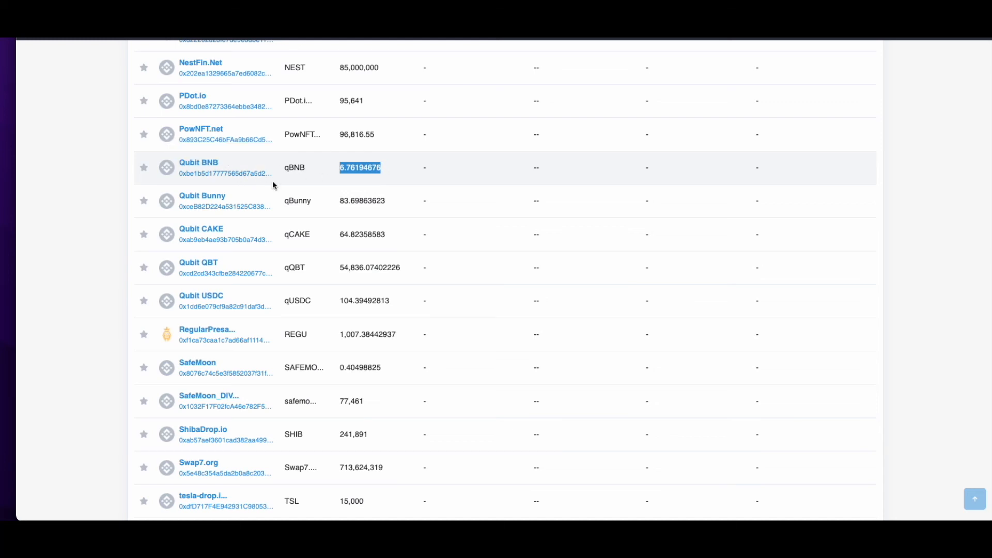
left_click(199, 162)
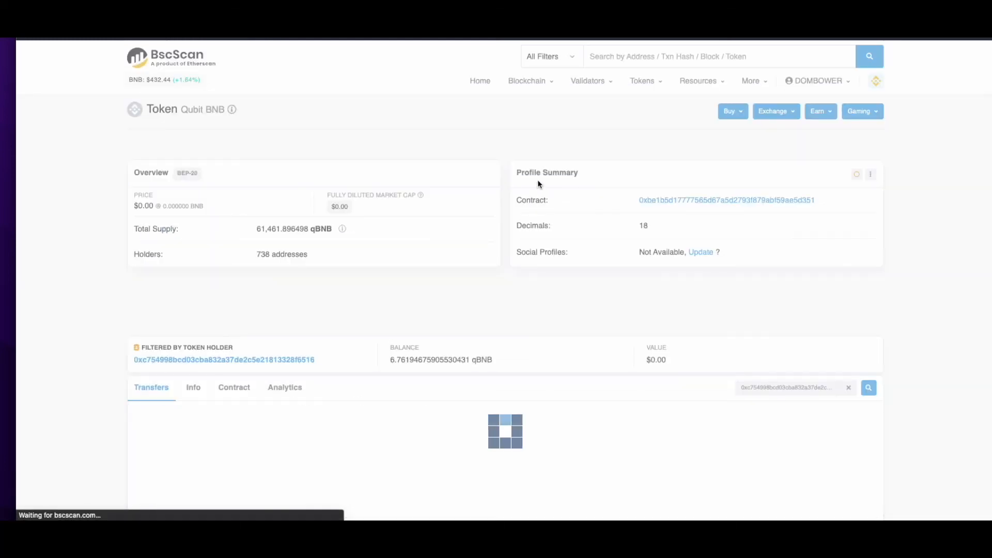
scroll("down", 3)
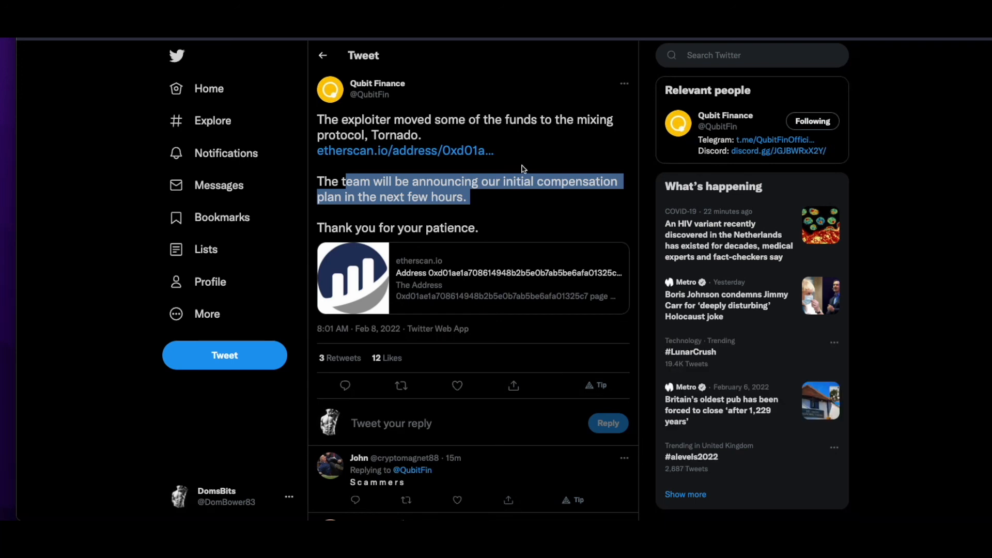
scroll("down", 3)
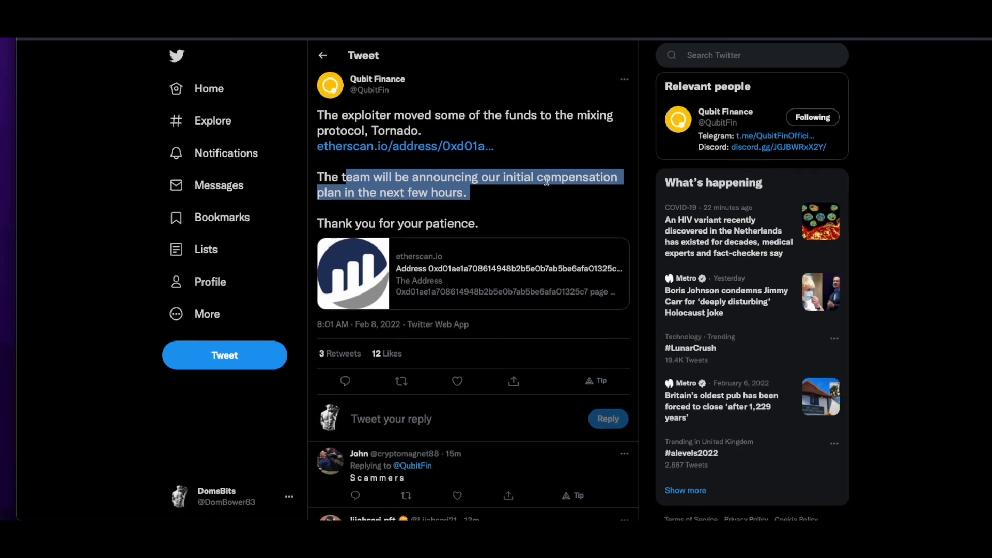
scroll("down", 3)
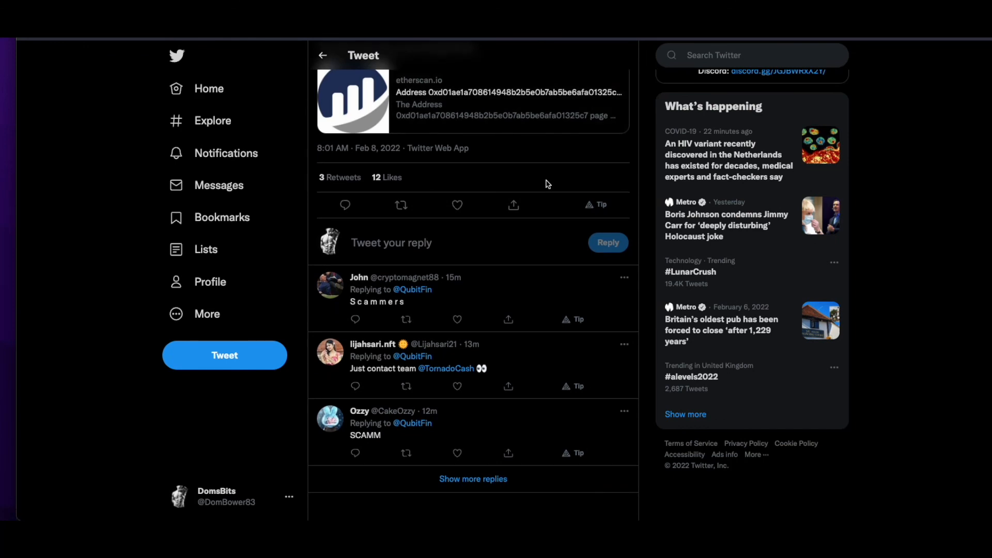
scroll("down", 3)
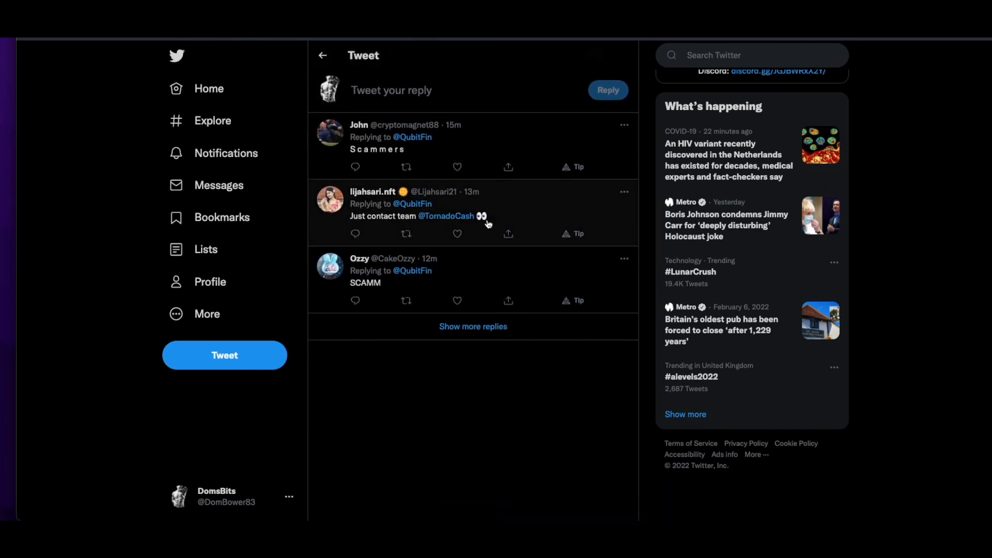
mouse_move(472, 266)
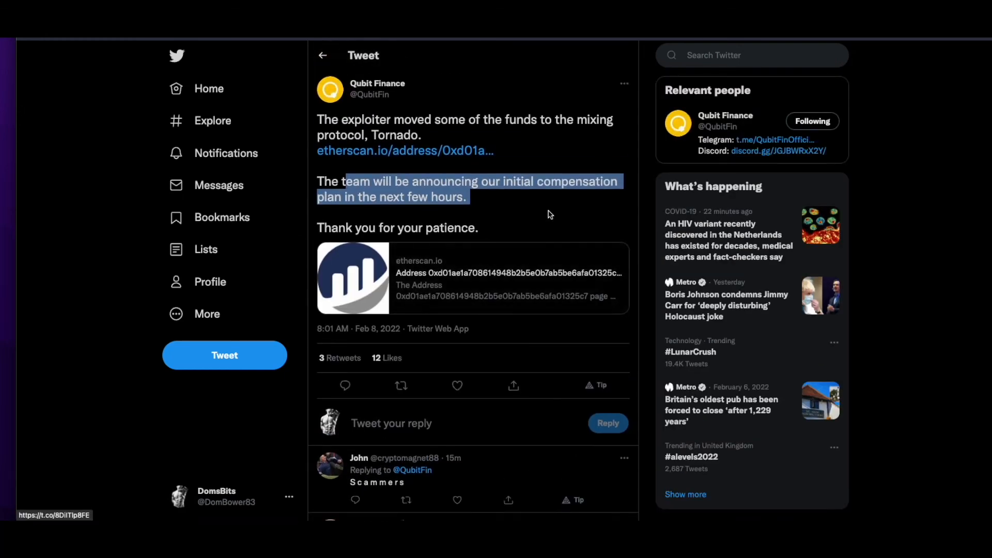
mouse_move(500, 211)
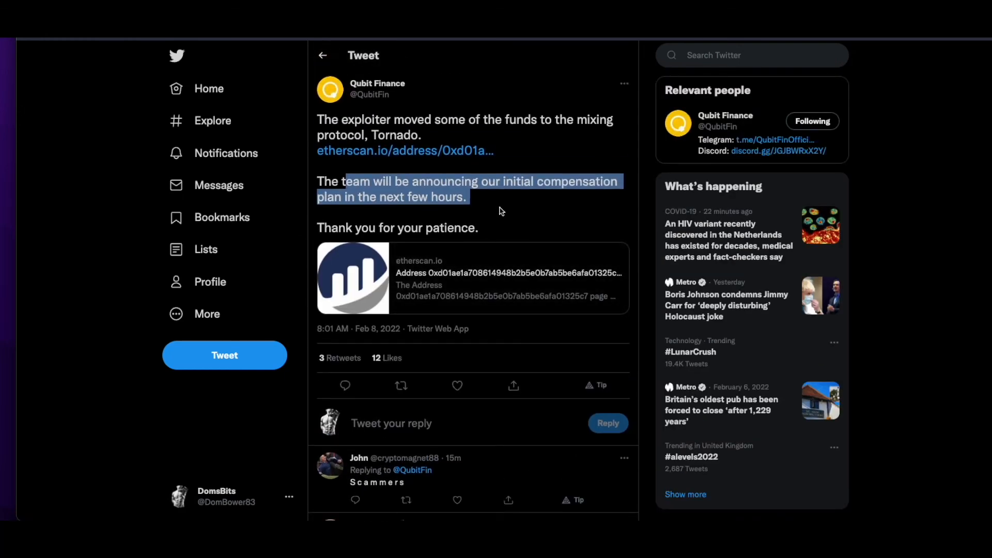